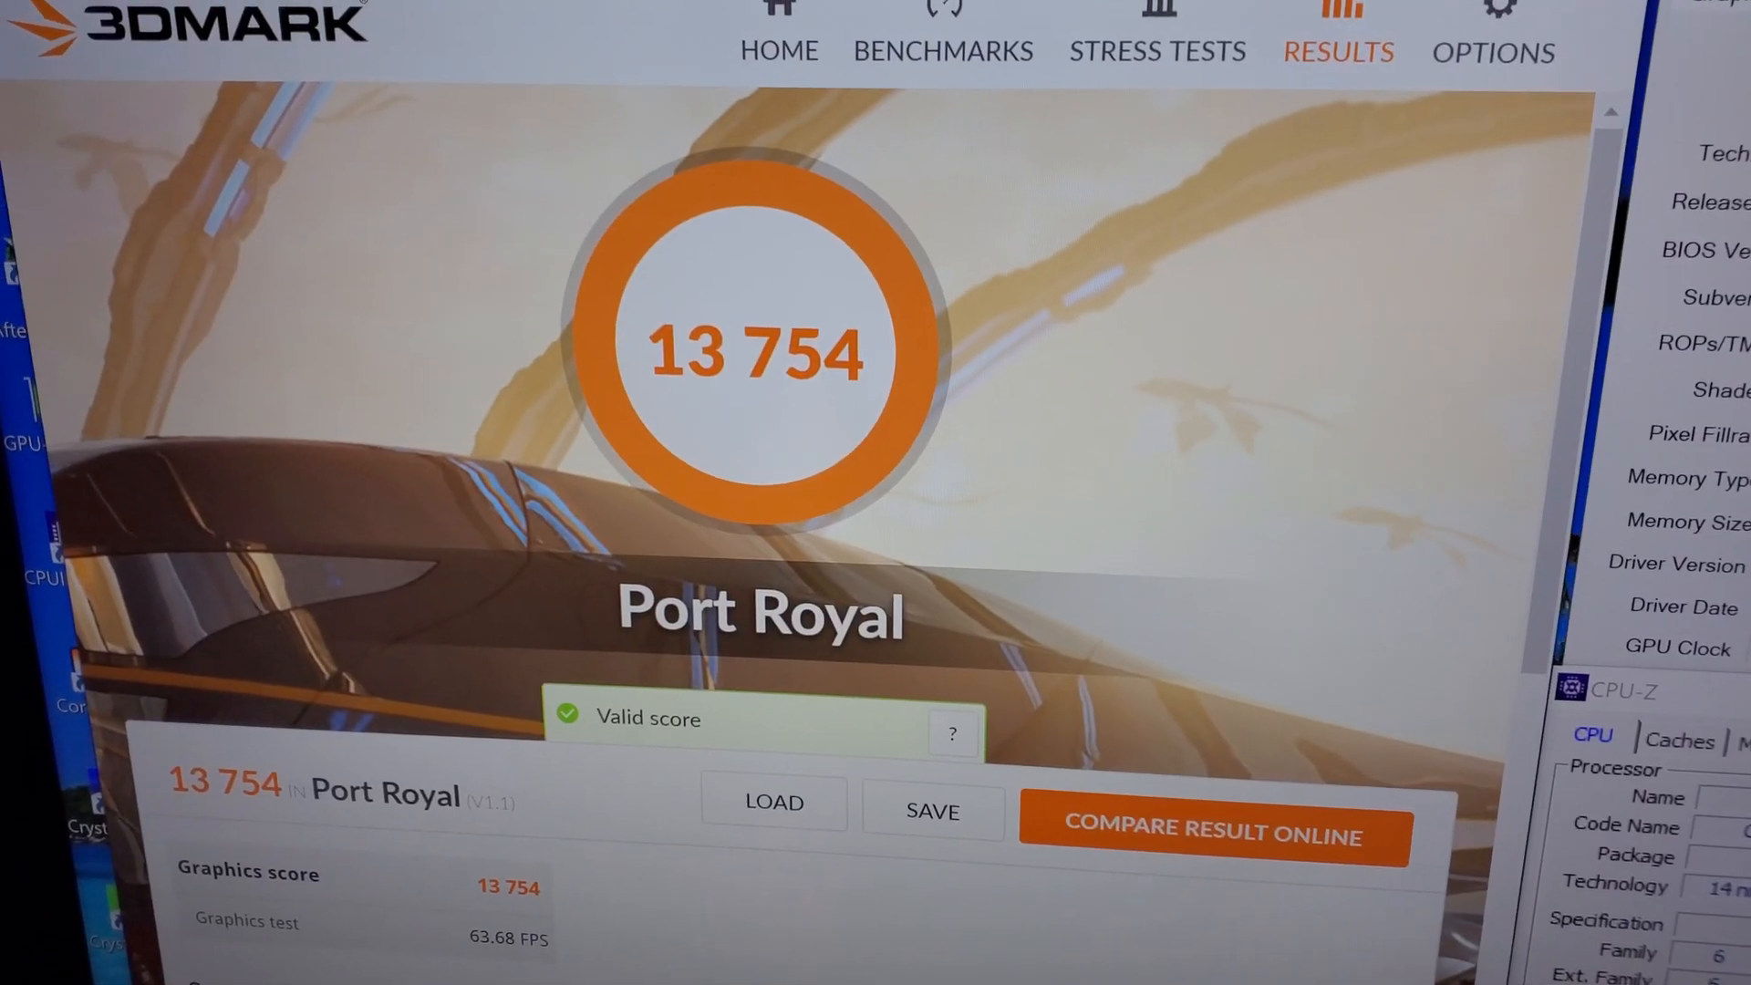
- Switch to the browser's 3dmark.com page showing the earlier RTX 3080 Time Spy score of 17,805
scroll("down", 3)
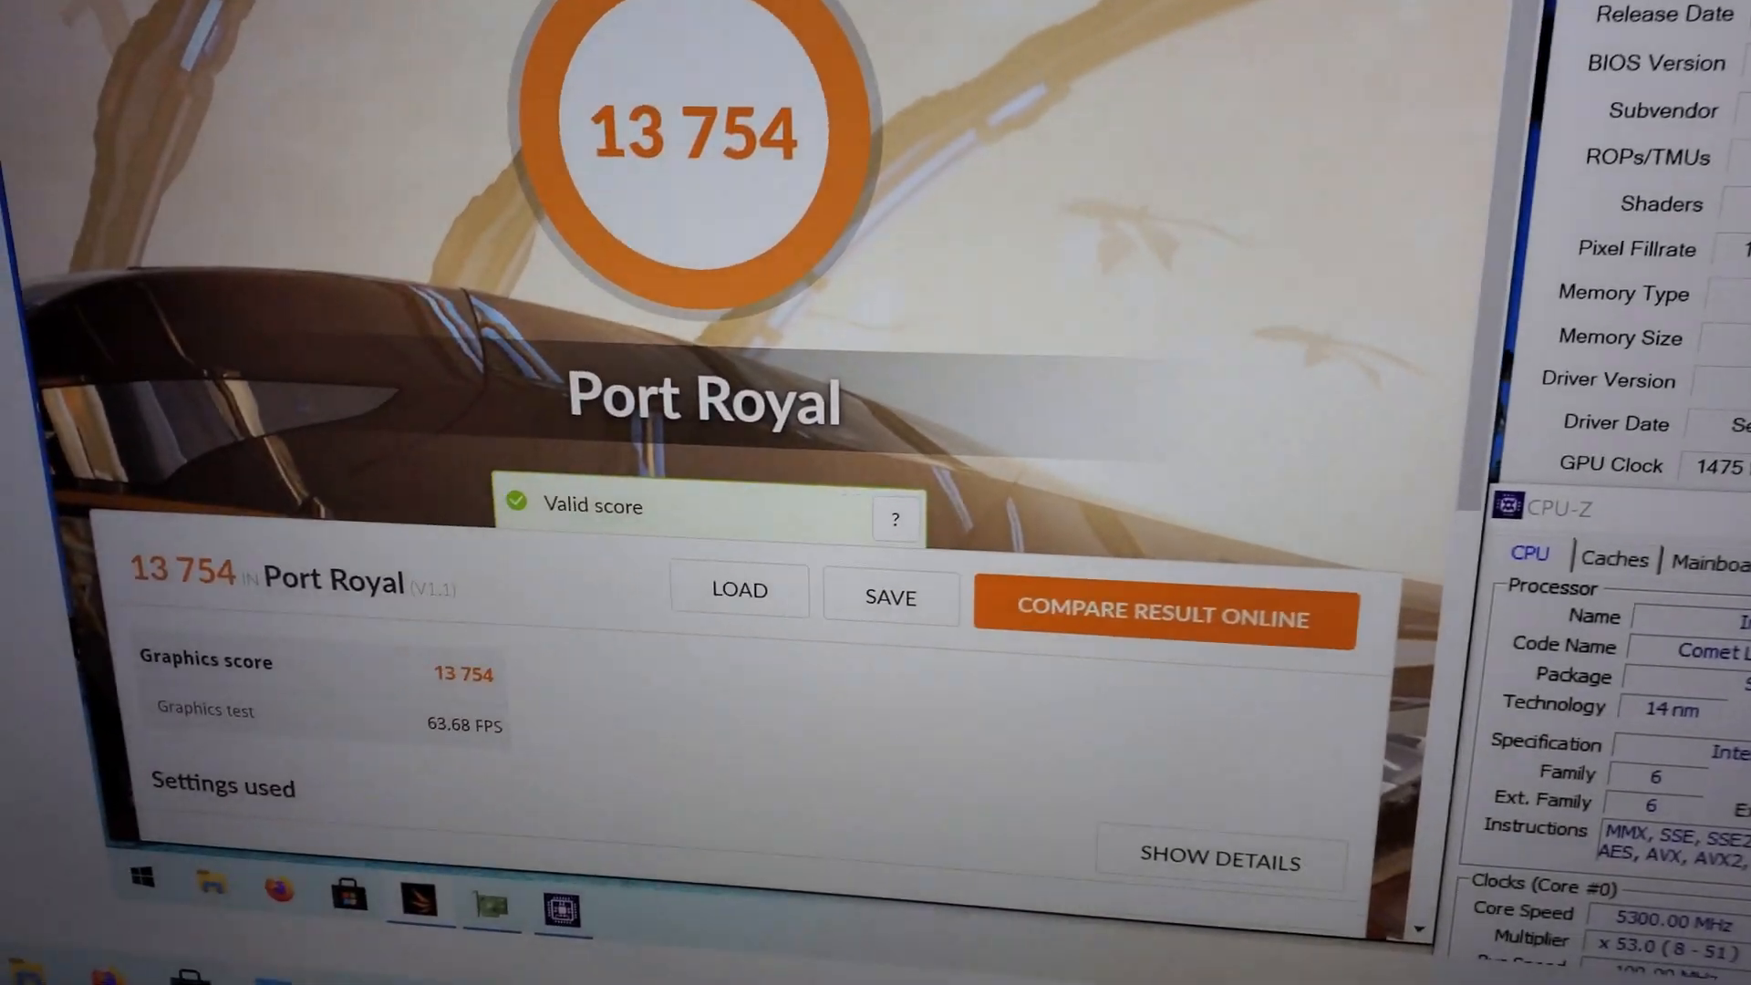
left_click(1160, 617)
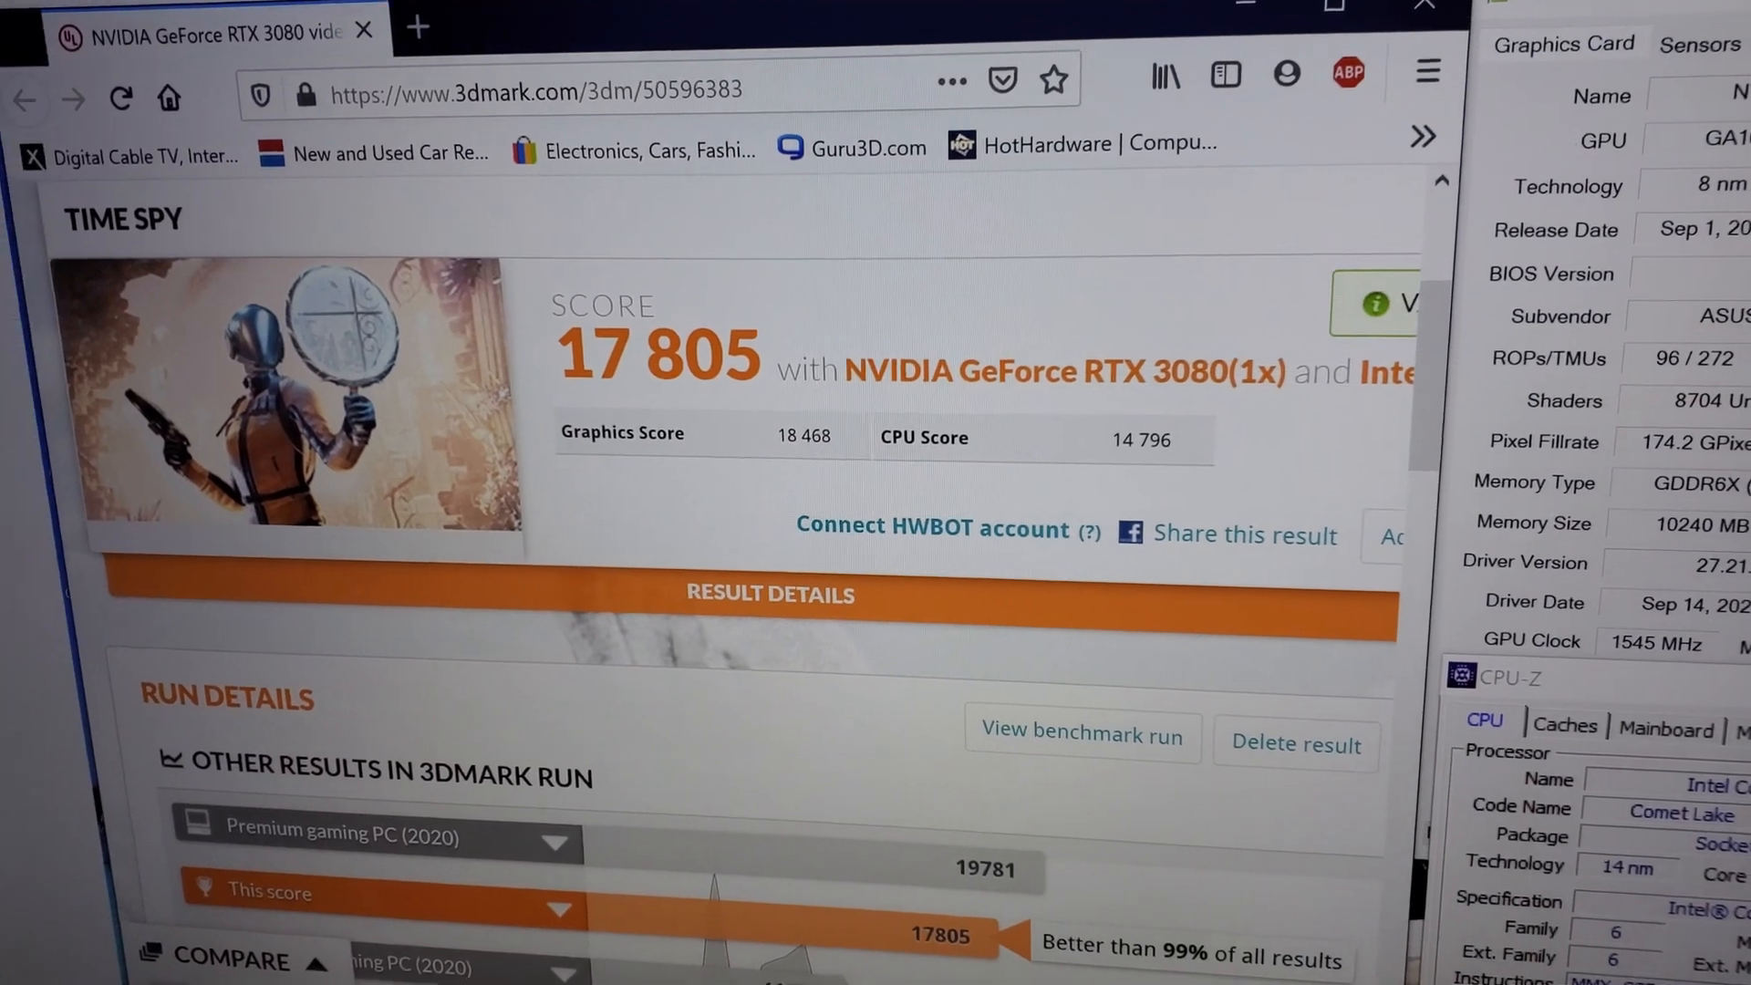
scroll("down", 3)
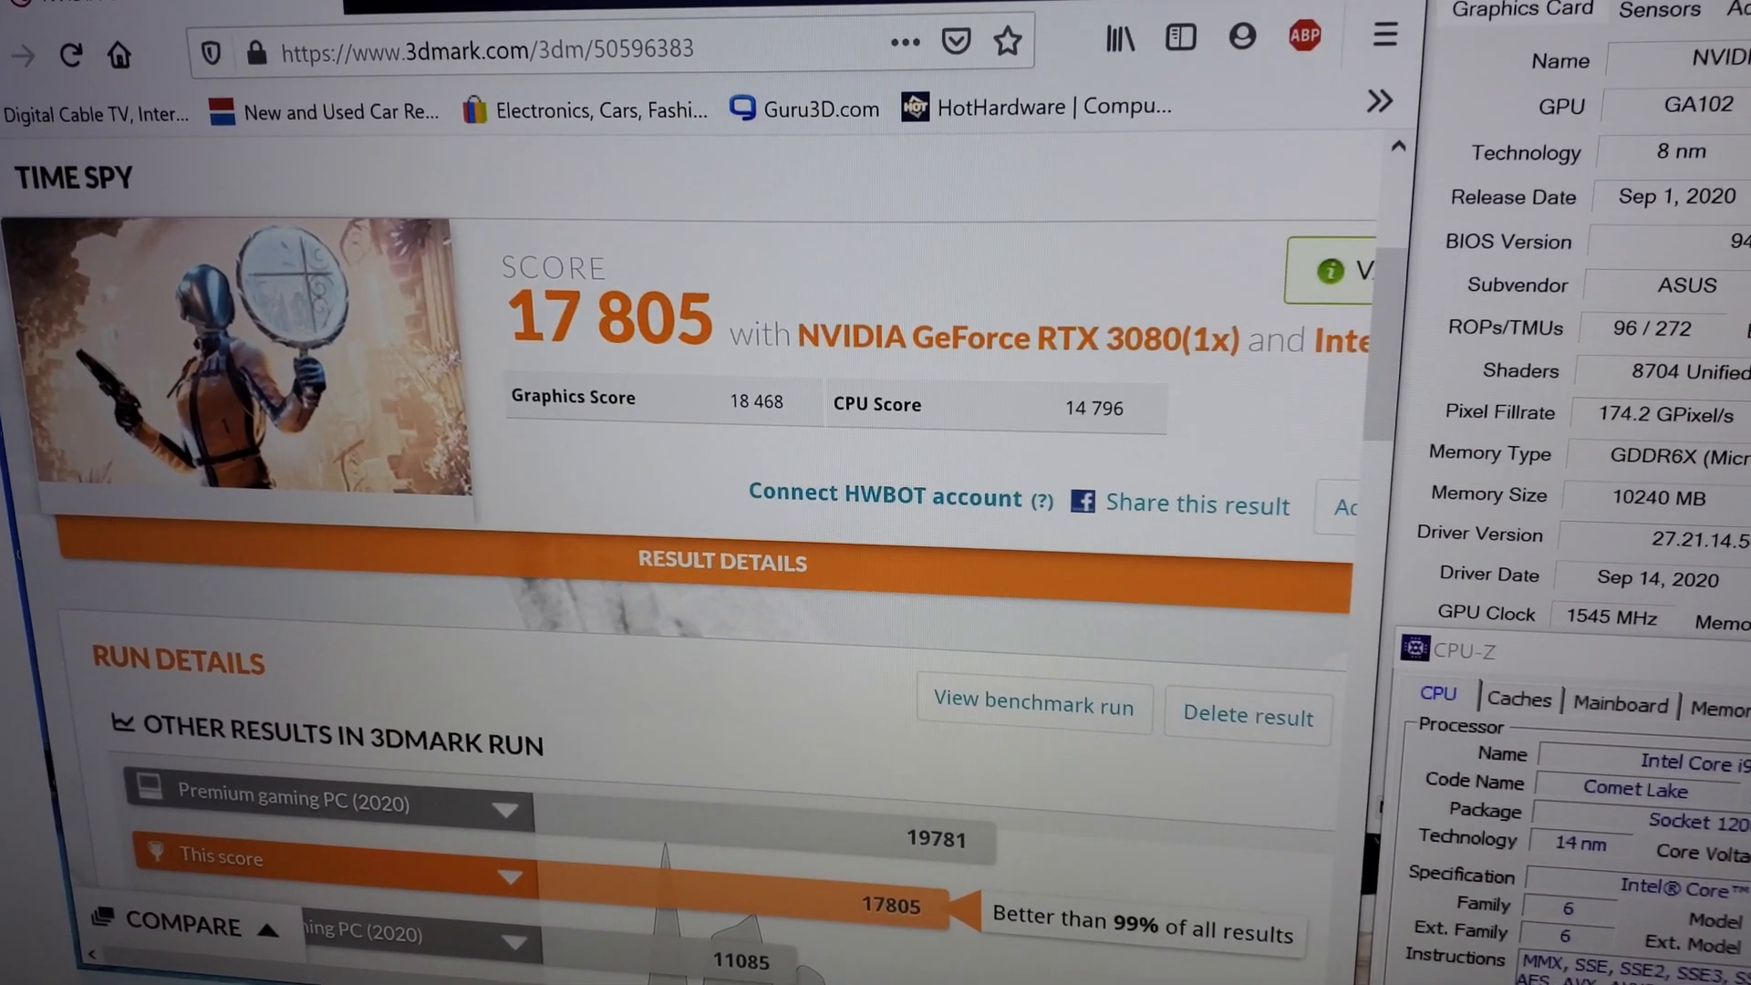